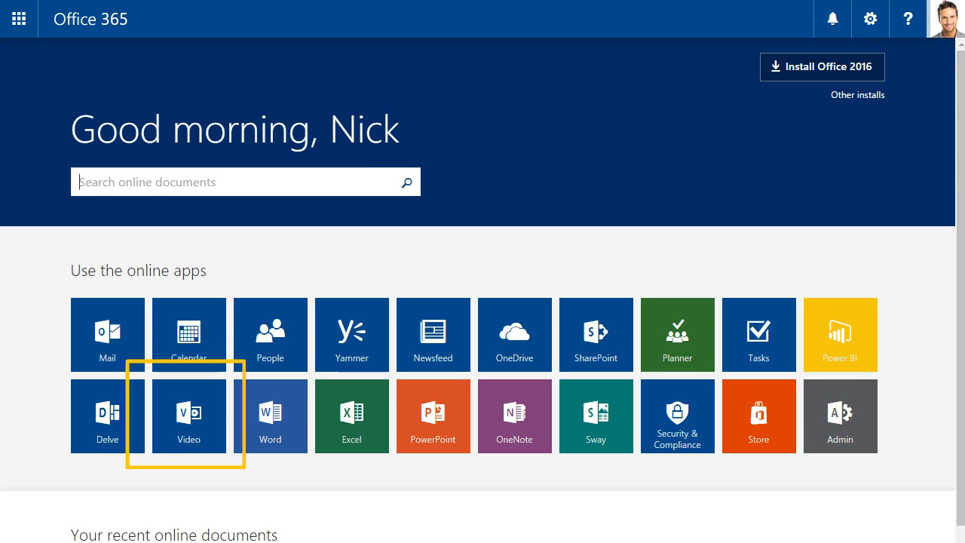
# Open the Office 365 Video portal from the Video app tile
pyautogui.click(188, 415)
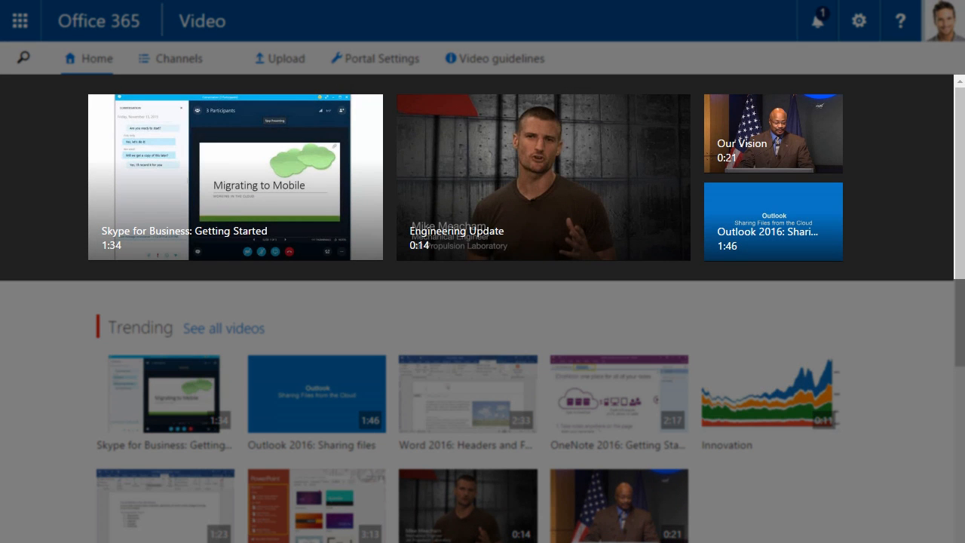
pyautogui.moveTo(240, 197)
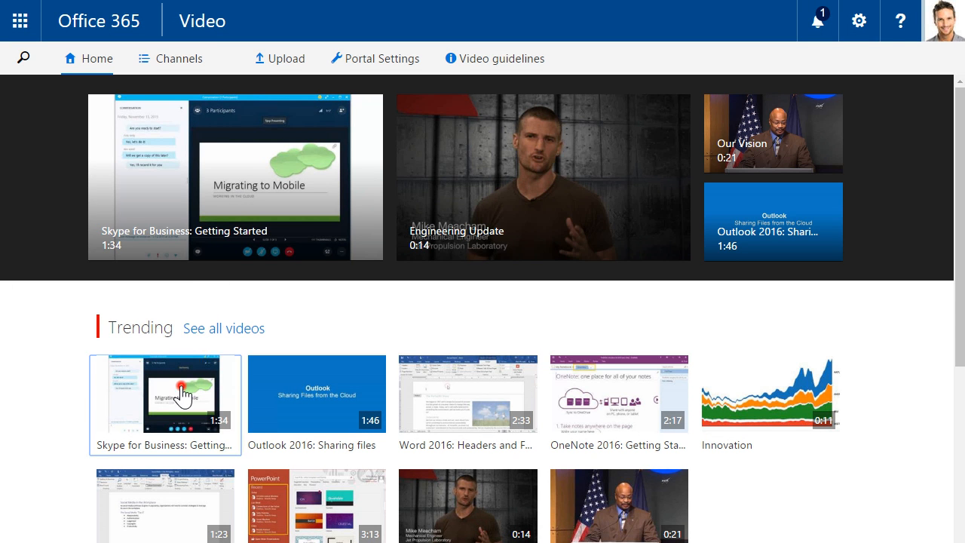
# Play the Skype for Business: Getting Started video, then pause it
pyautogui.click(165, 393)
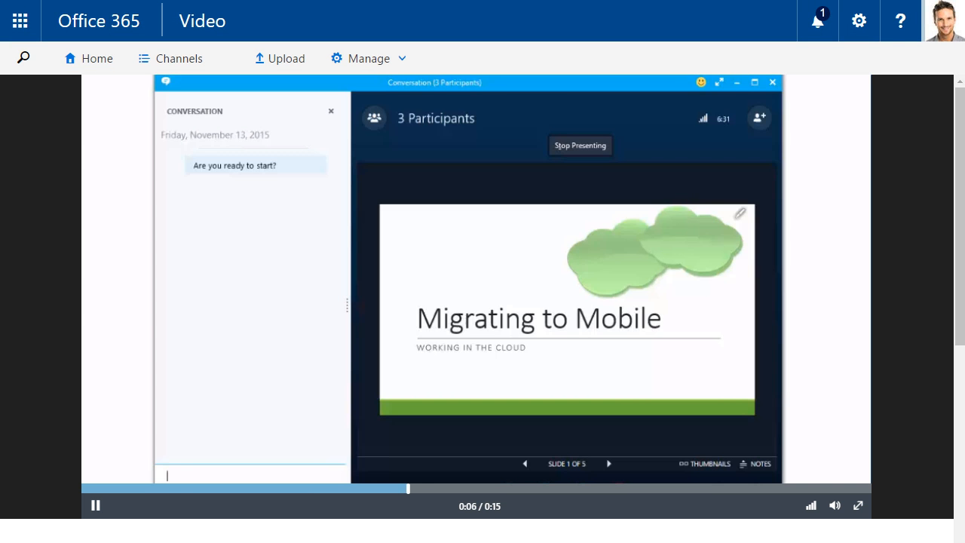
pyautogui.click(95, 505)
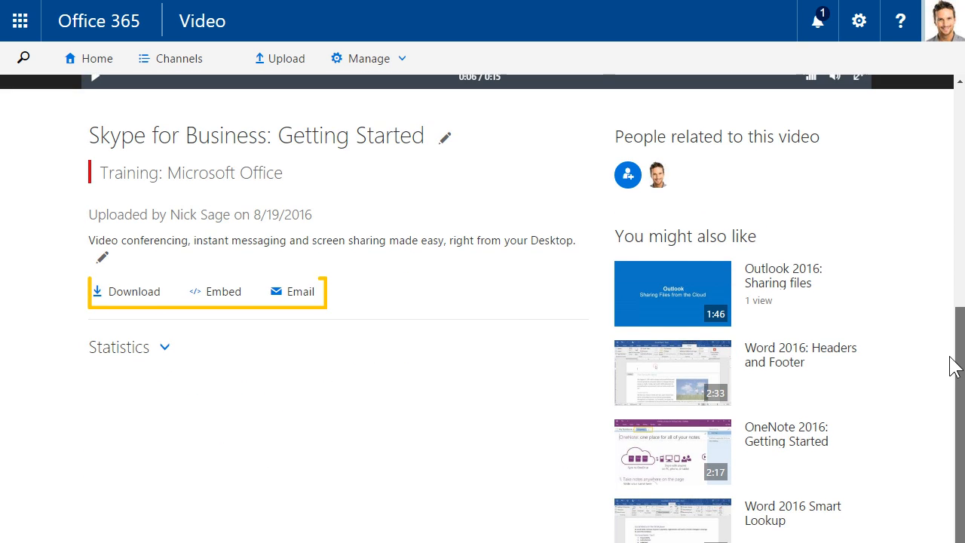
pyautogui.moveTo(392, 264)
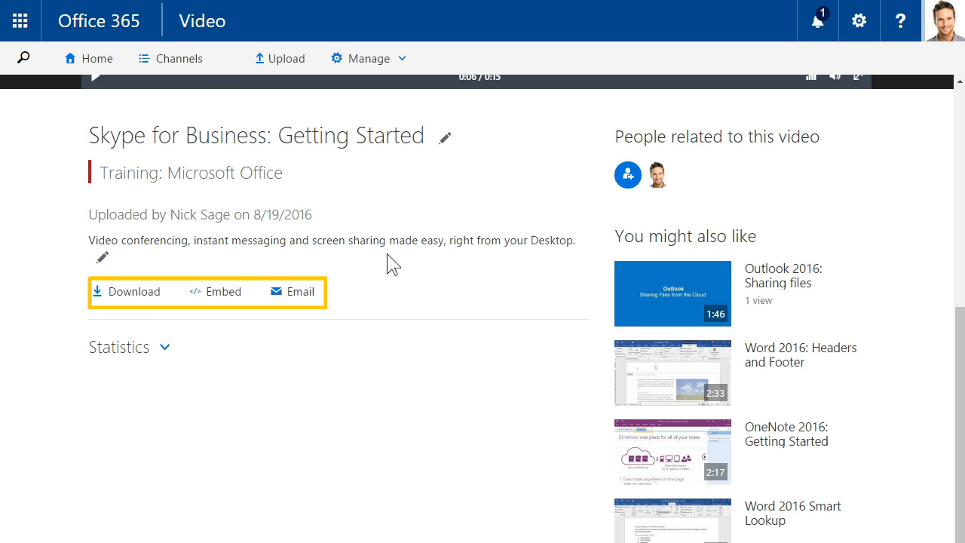
# Start and close an email sharing the Skype video link, then expand its Statistics
pyautogui.click(301, 291)
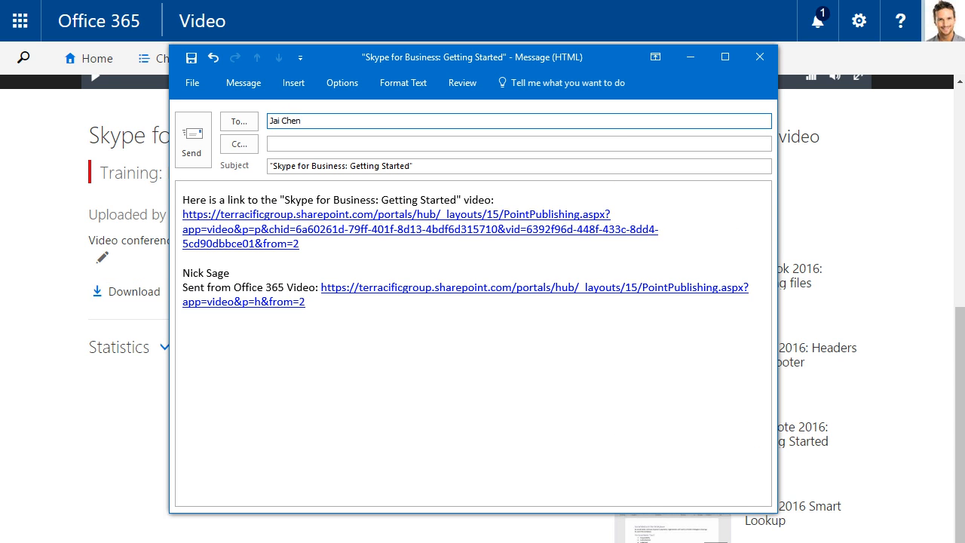
pyautogui.click(224, 291)
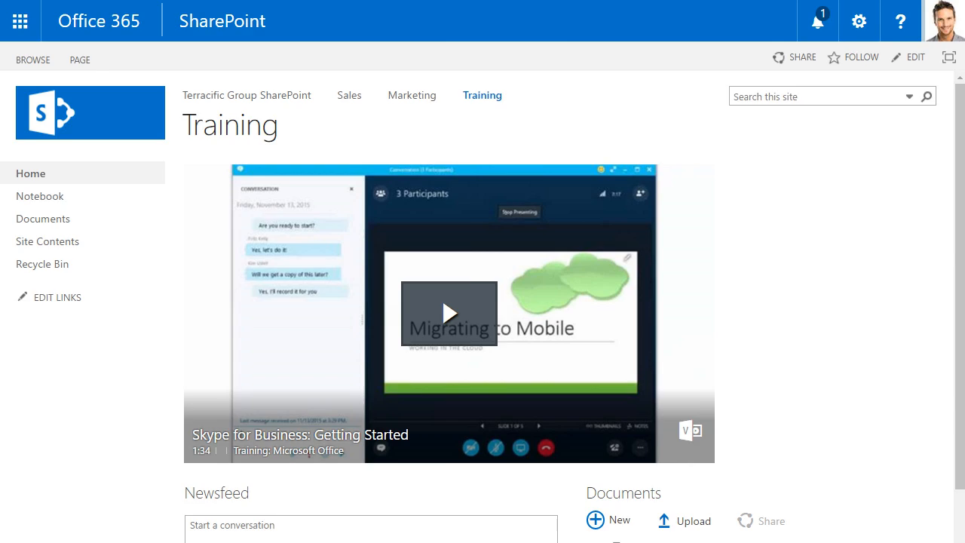
pyautogui.click(449, 312)
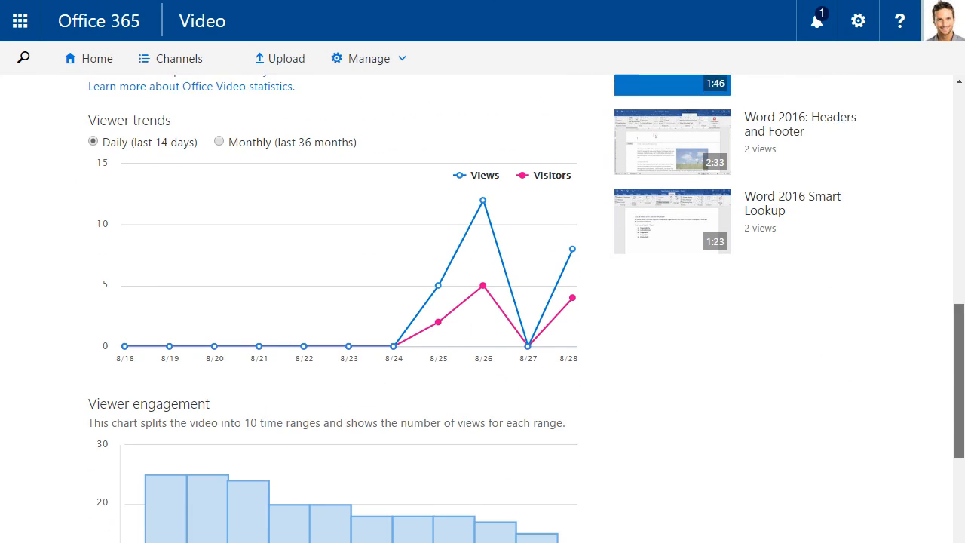
# Scroll through the Viewer trends and Viewer engagement charts, then back up
pyautogui.scroll(-3)
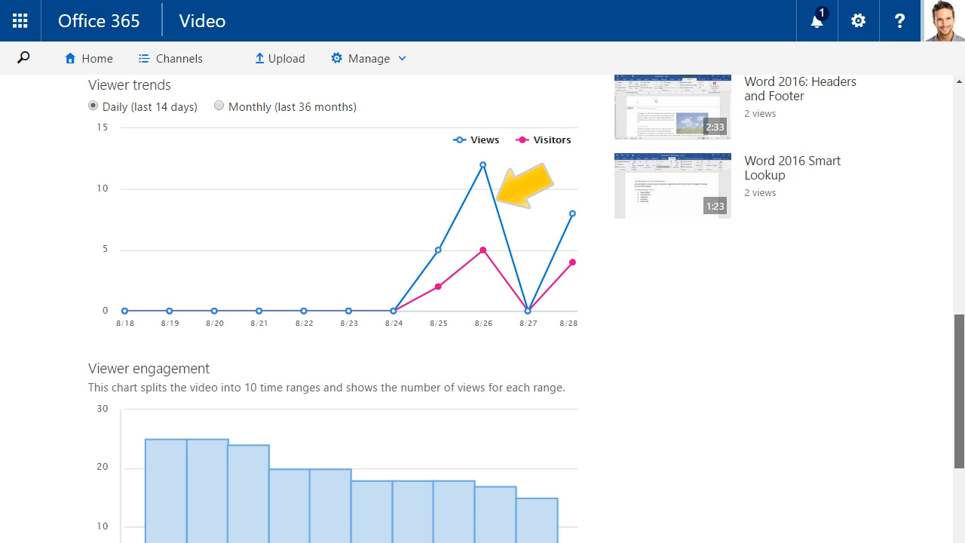
pyautogui.scroll(-3)
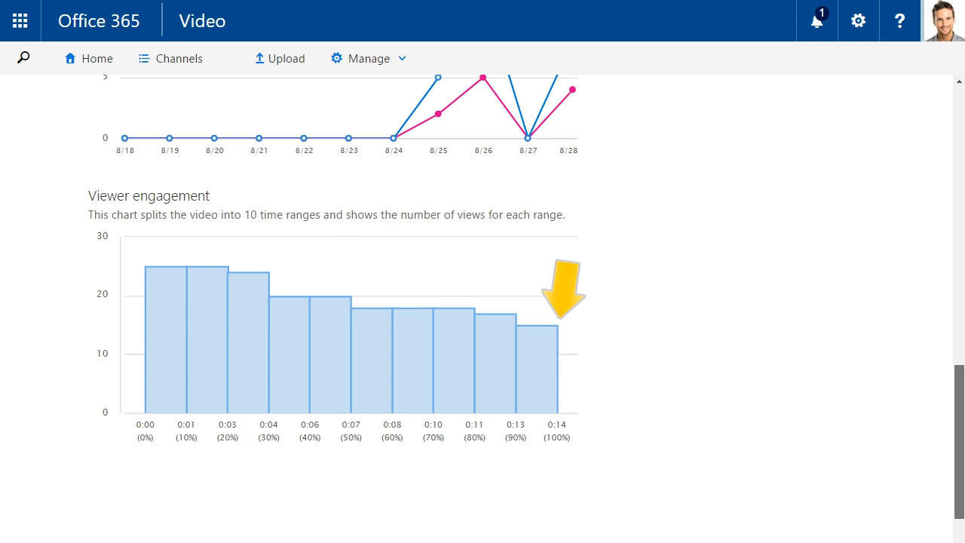
pyautogui.scroll(3)
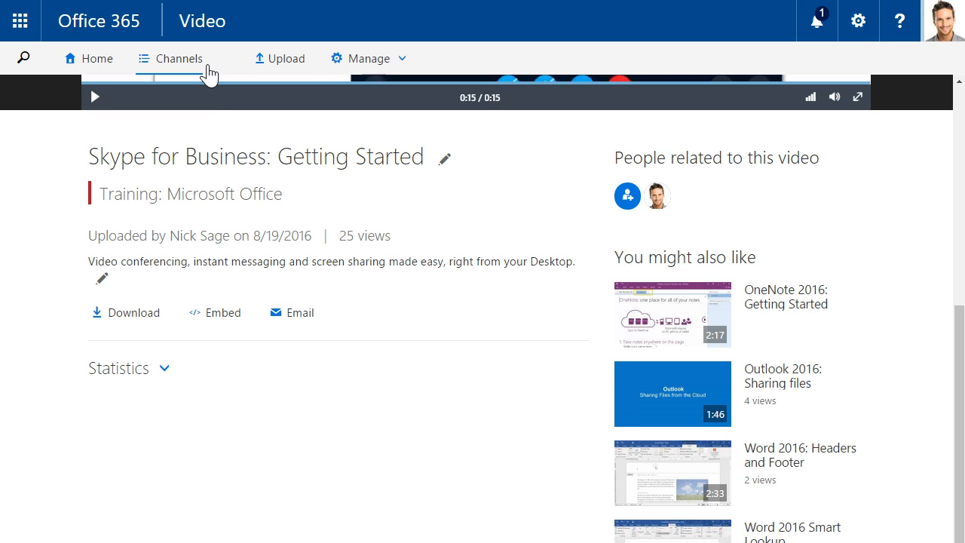
# From Channels, create a new teal channel titled 'Training: Windows 10'
pyautogui.click(180, 58)
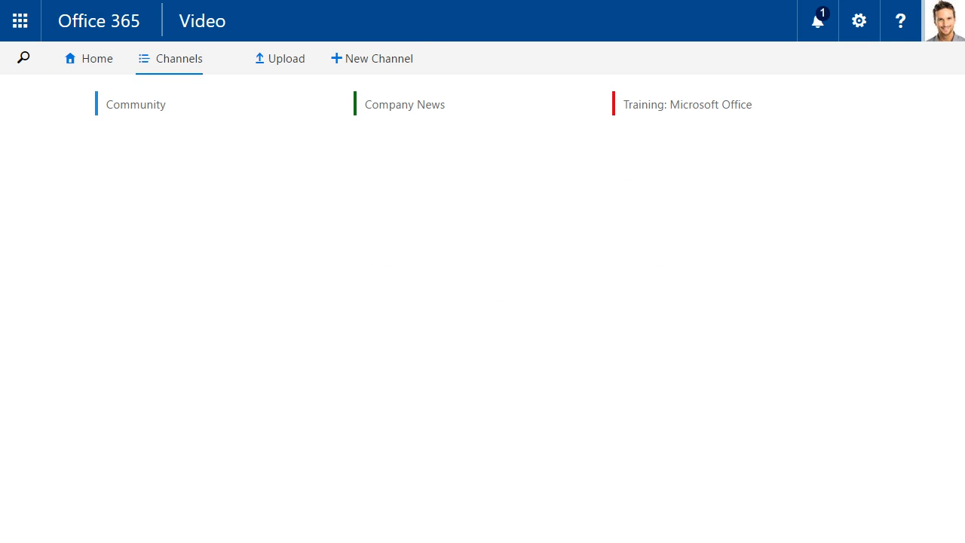
pyautogui.click(378, 58)
pyautogui.write('Training: Win')
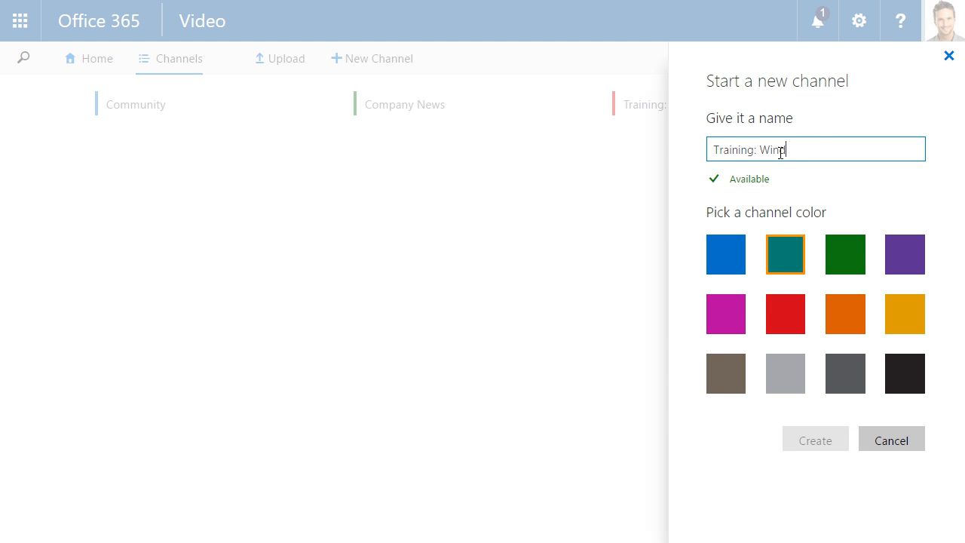
pyautogui.click(815, 440)
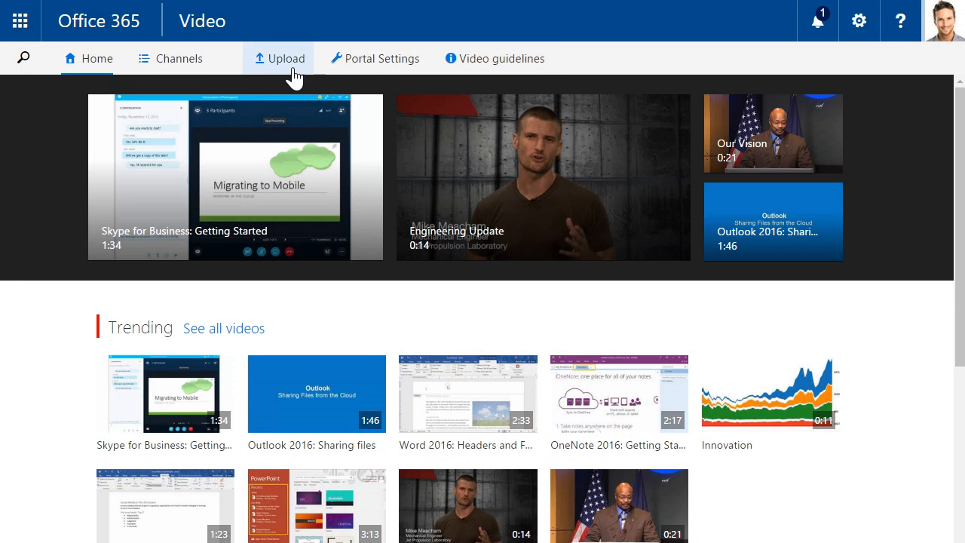
# Upload win10_wireless_network.mp4, choosing Training: Windows 10 as the destination channel
pyautogui.click(283, 59)
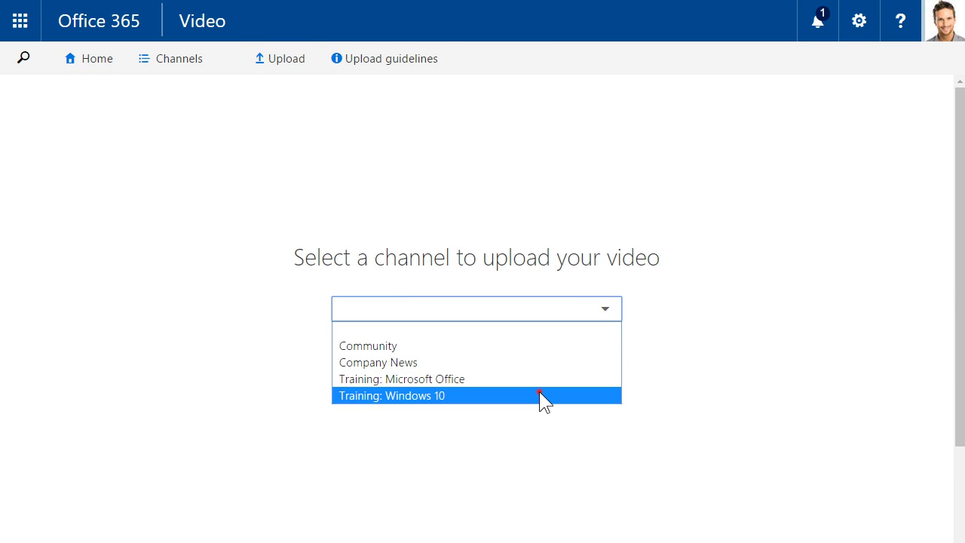
pyautogui.click(392, 395)
pyautogui.write('Windows 10: Add a Wireless Net')
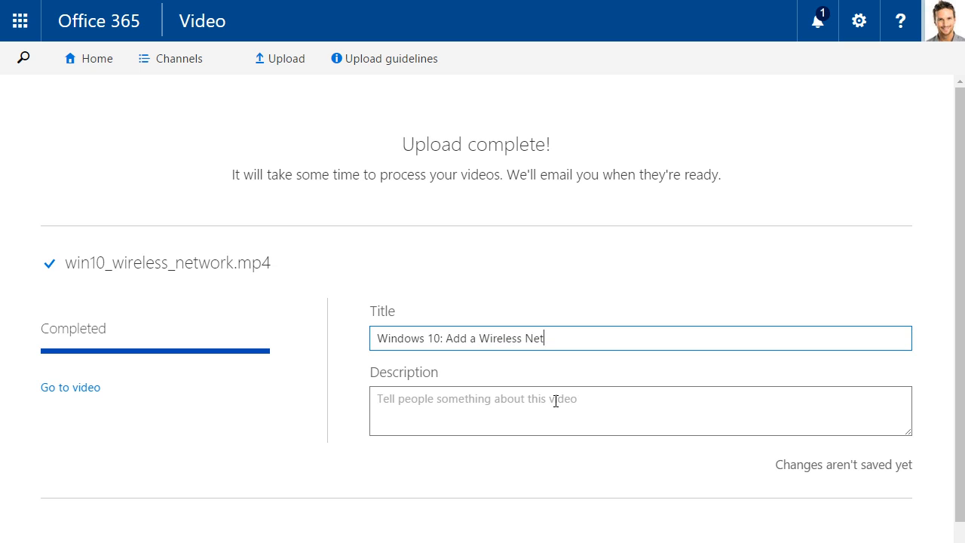
# Describe the video as 'How to connect to a WiFi network using your Windows PC', then play it from the channel
pyautogui.write('How to connect to a WiFi network using your Windows PC')
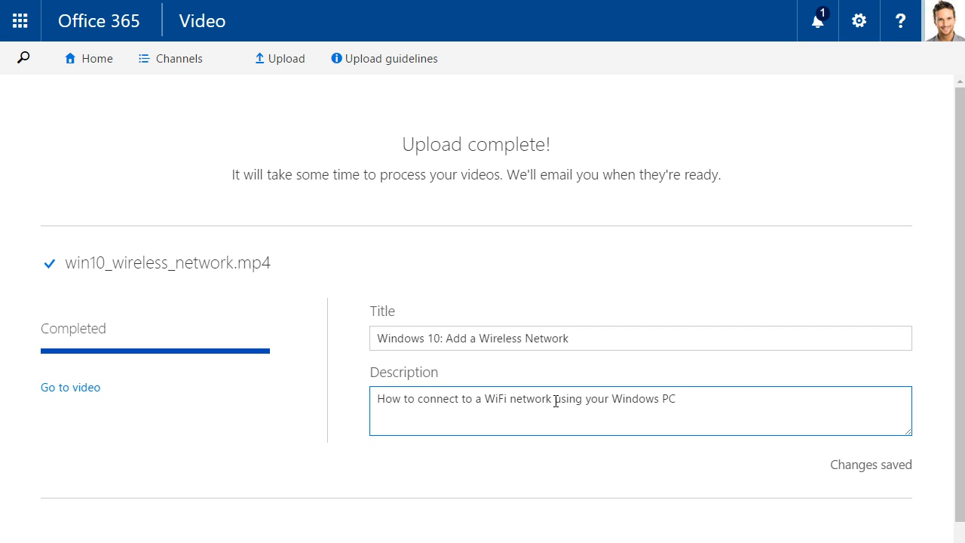
pyautogui.click(818, 19)
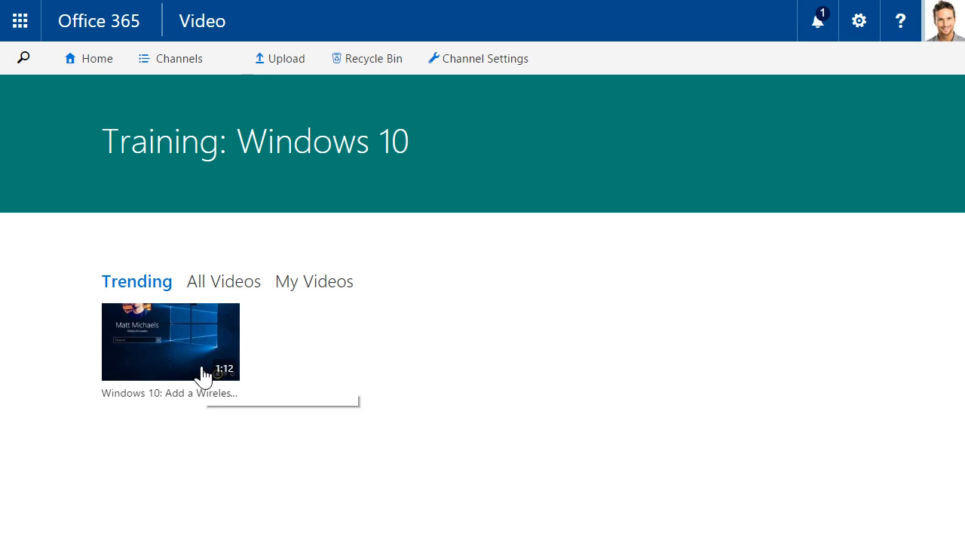
pyautogui.click(170, 341)
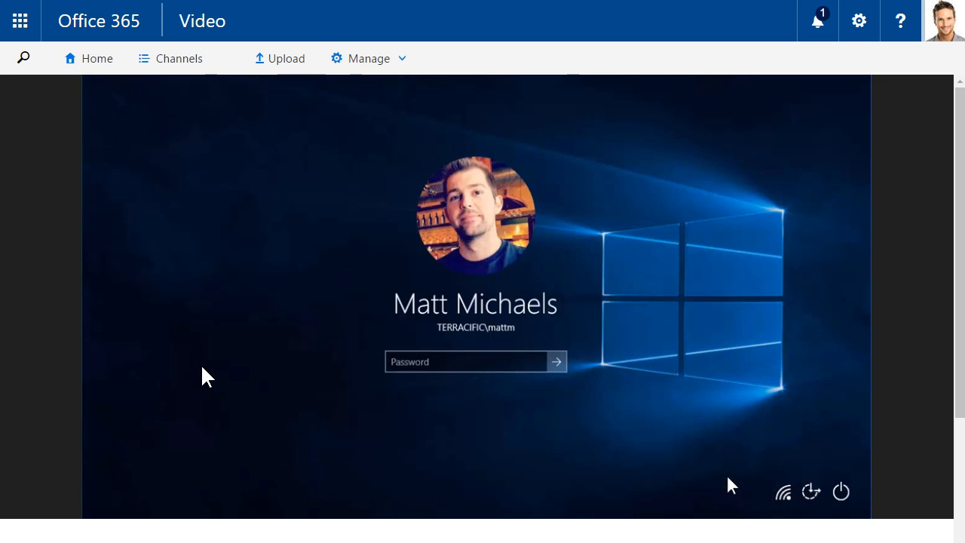